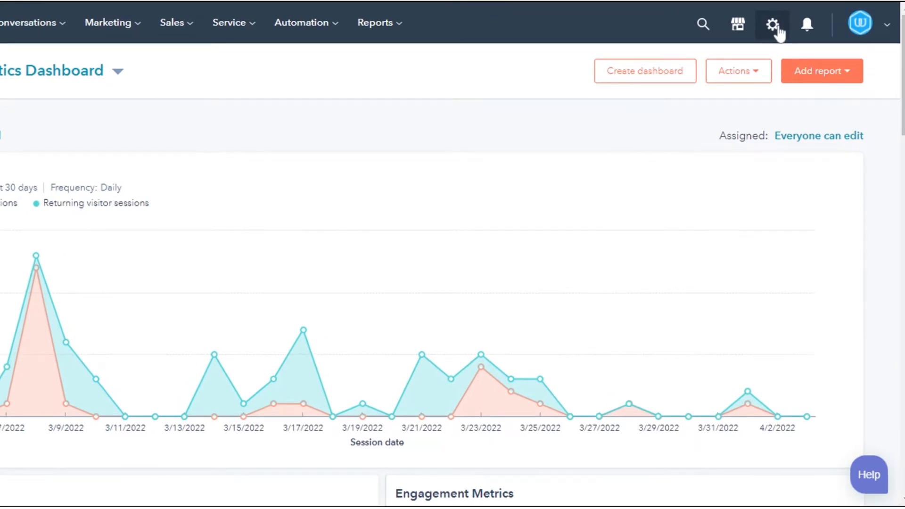
- Go from the dashboard to the account's Marketing > Email settings
left_click(772, 25)
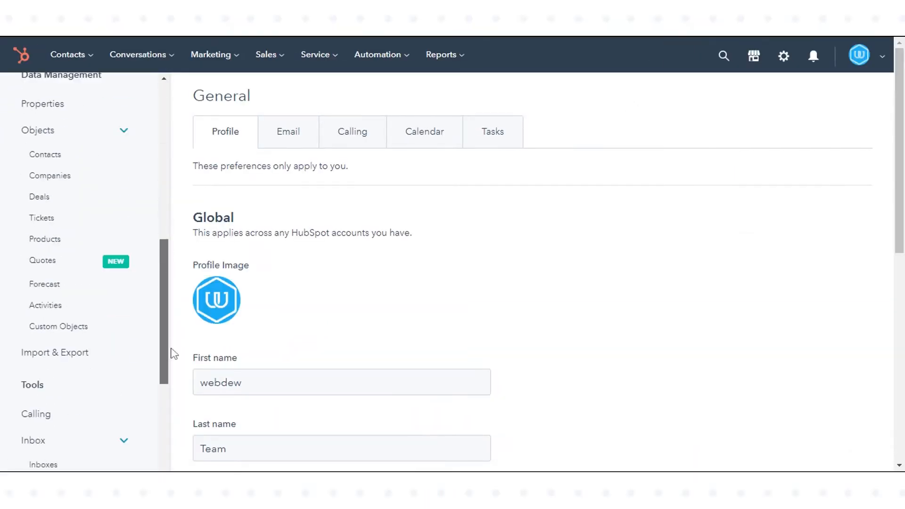
scroll("down", 3)
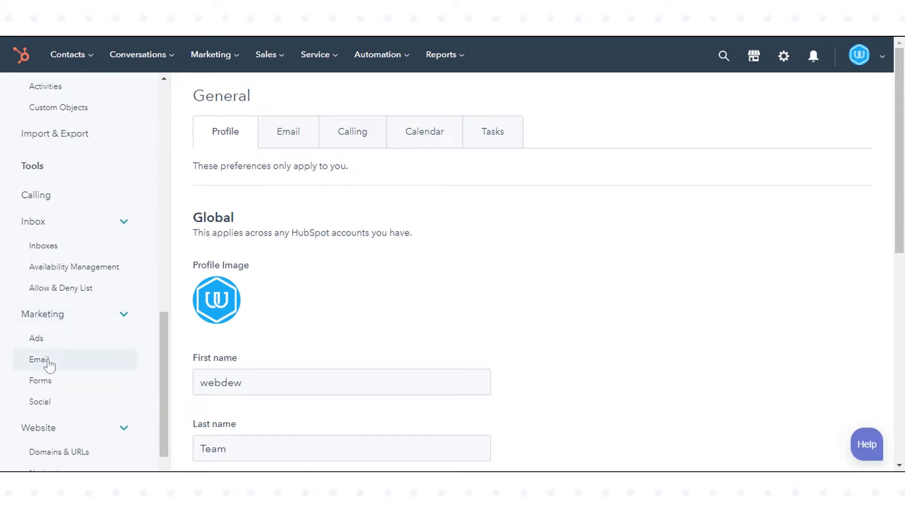
left_click(39, 359)
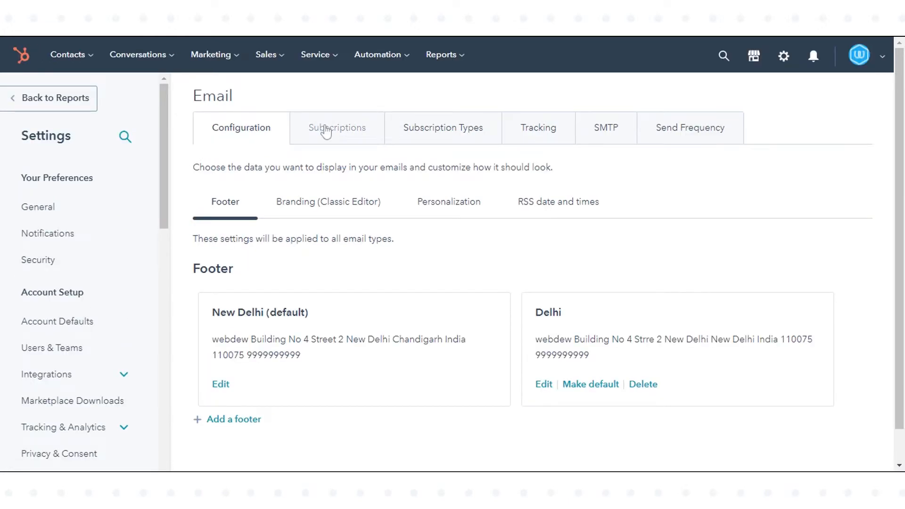
- Show the Subscriptions settings down to the disabled Double opt-in option
left_click(336, 127)
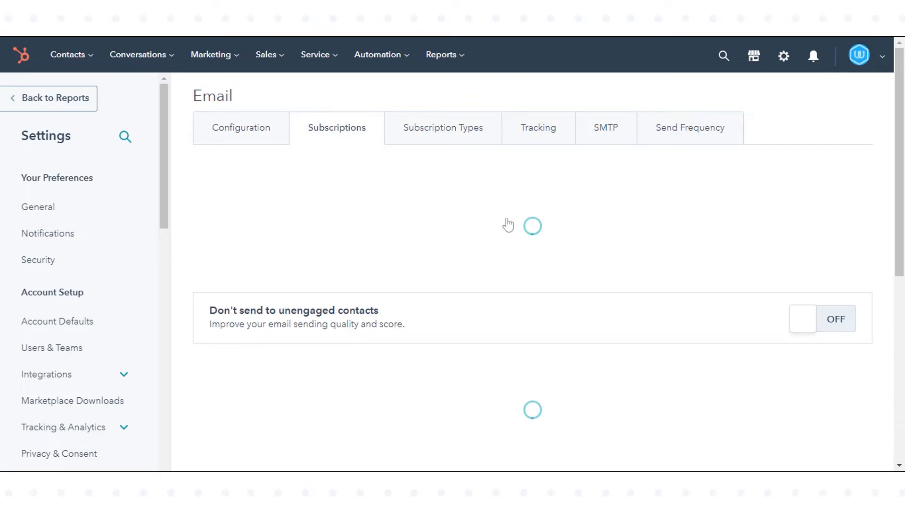
scroll("down", 3)
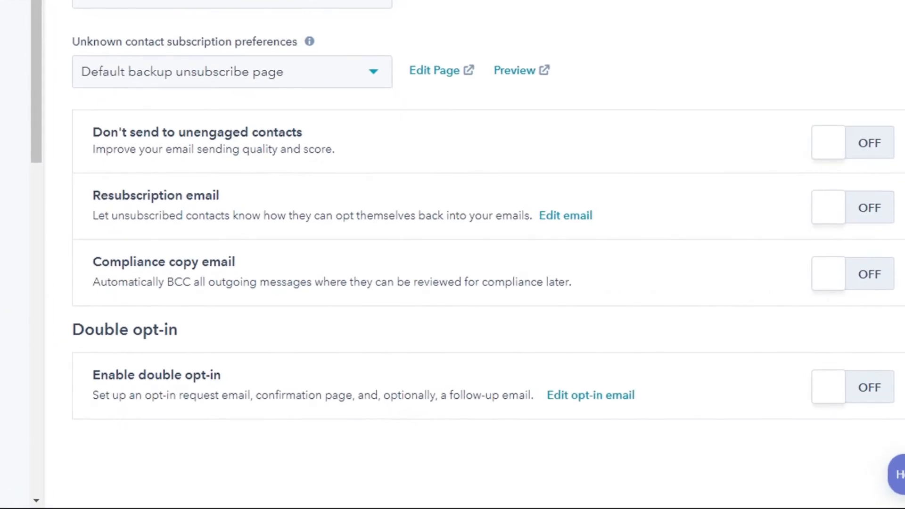
mouse_move(590, 395)
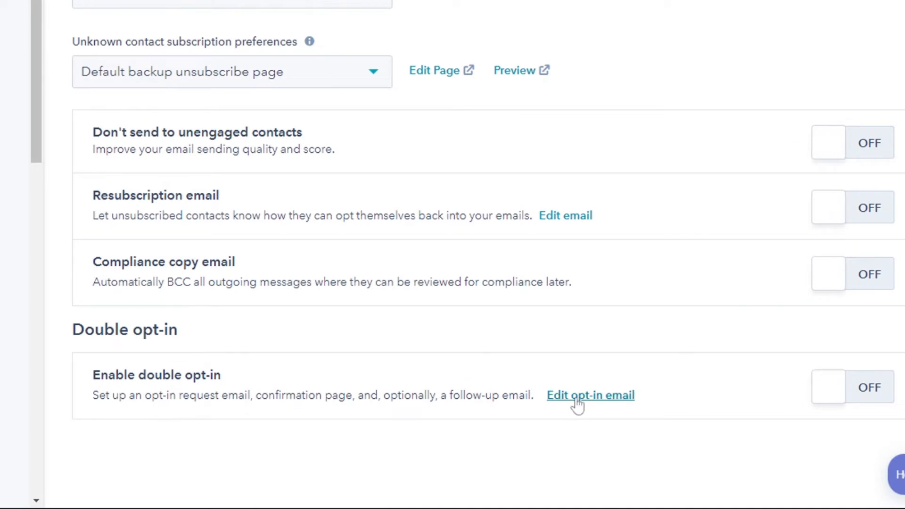
- Review the opt-in request email's Confirm button section, then exit the editor unpublished
left_click(591, 395)
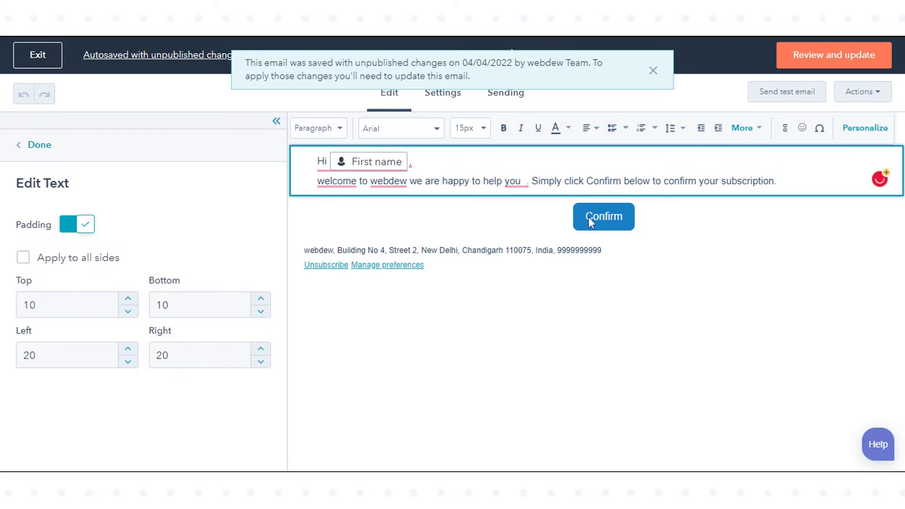
left_click(38, 146)
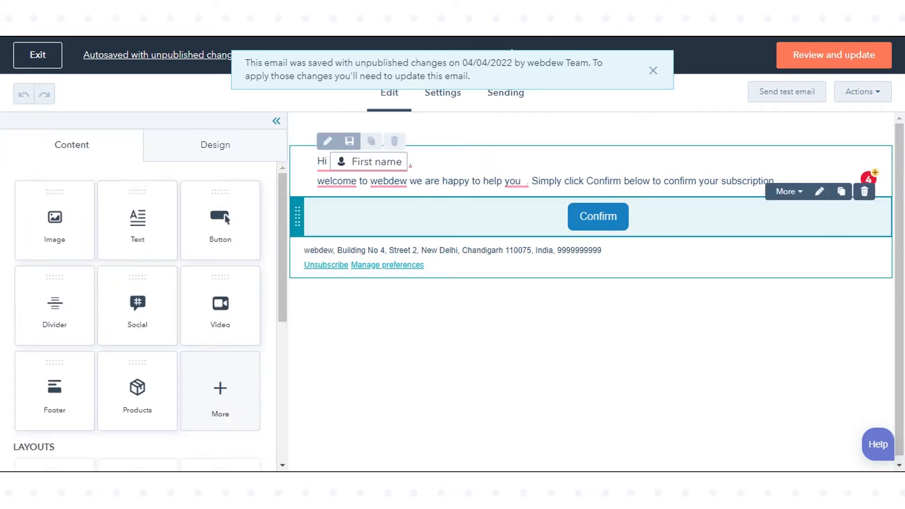
left_click(652, 71)
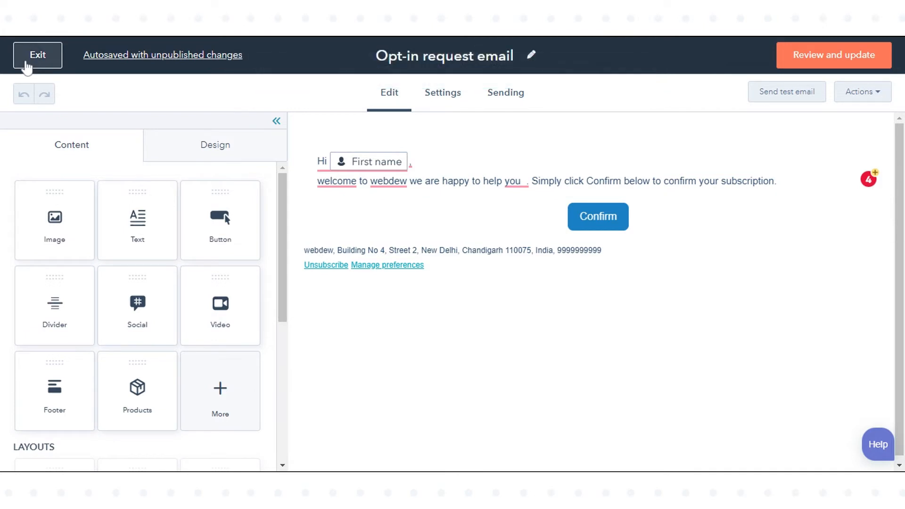
left_click(37, 54)
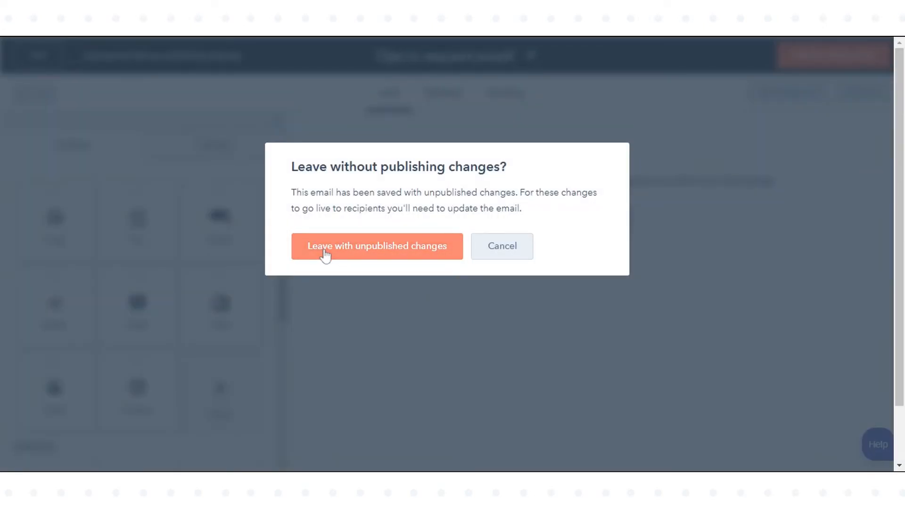
- Leave with unpublished changes and return to the email Subscriptions settings
left_click(377, 246)
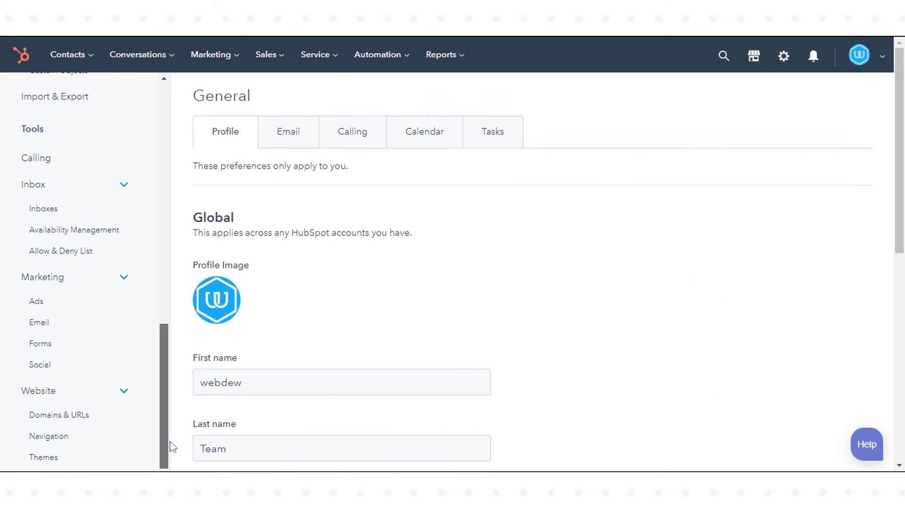
scroll("down", 3)
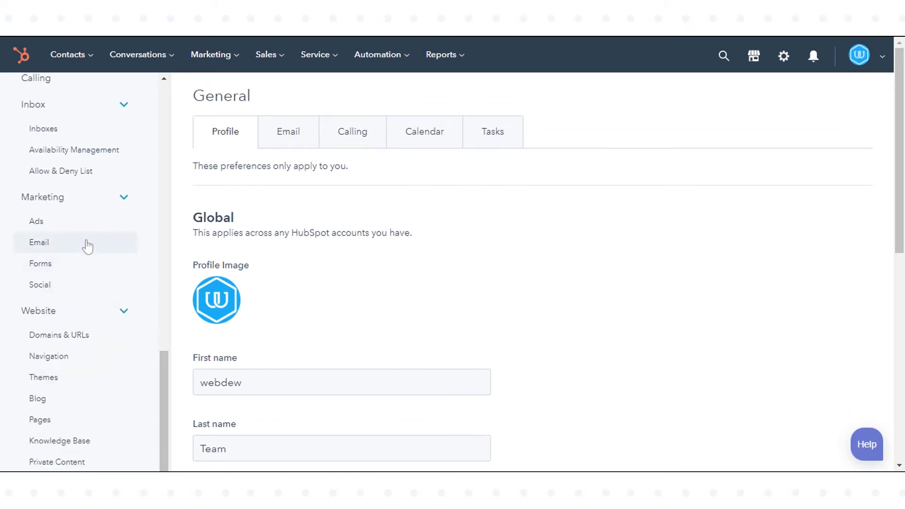
left_click(39, 242)
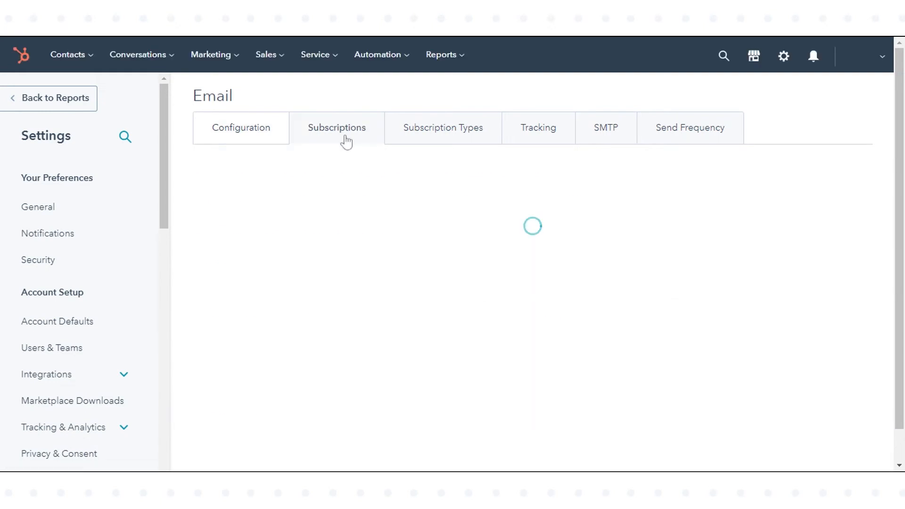
left_click(336, 127)
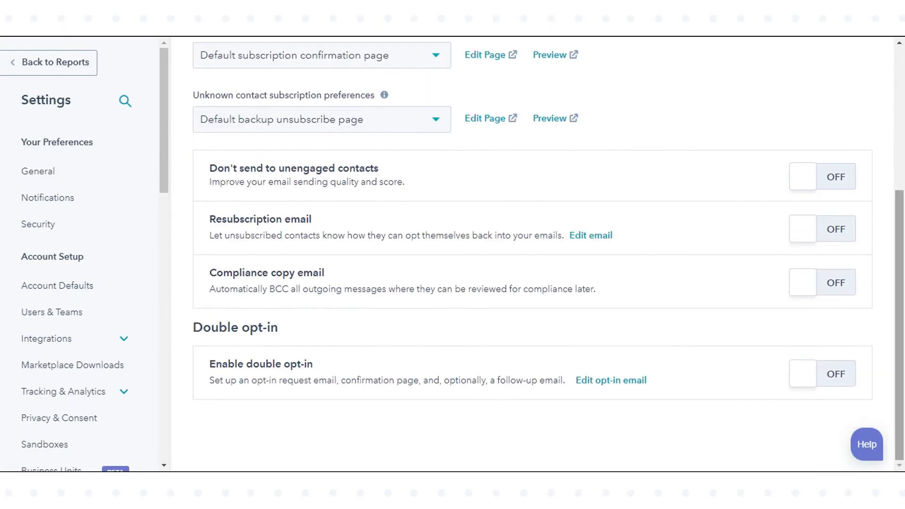
- Enable double opt-in and keep 'All pages' in the enable options
left_click(822, 373)
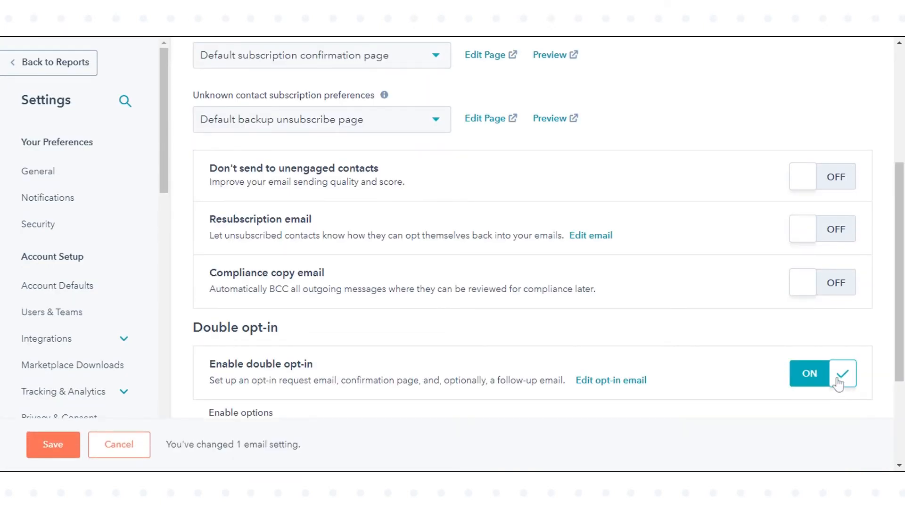
scroll("down", 3)
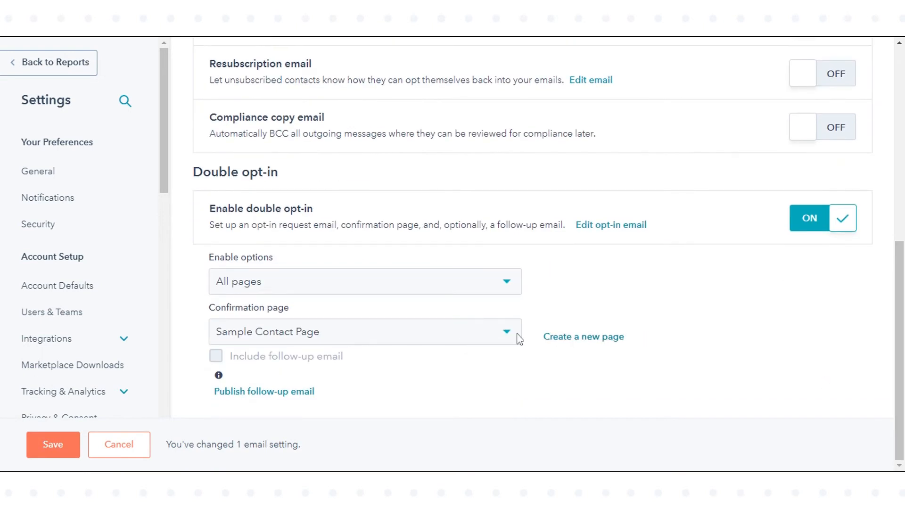
left_click(365, 282)
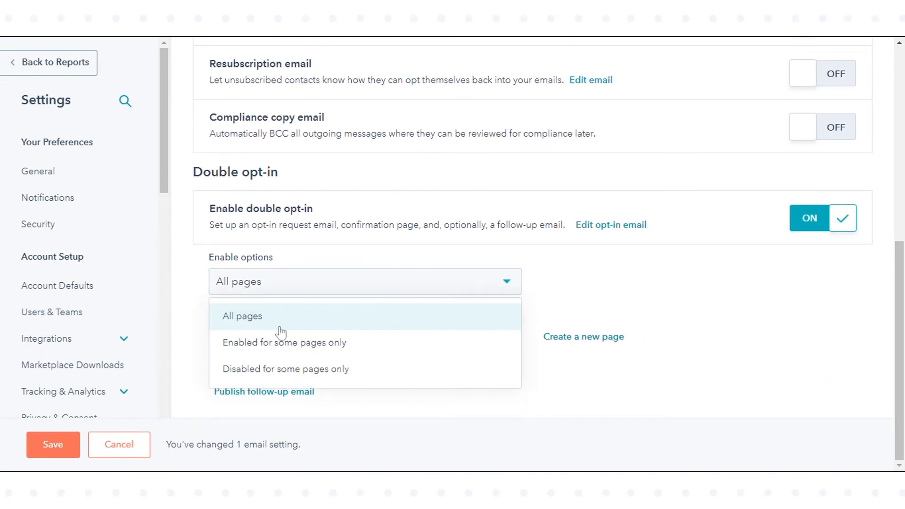
mouse_move(283, 369)
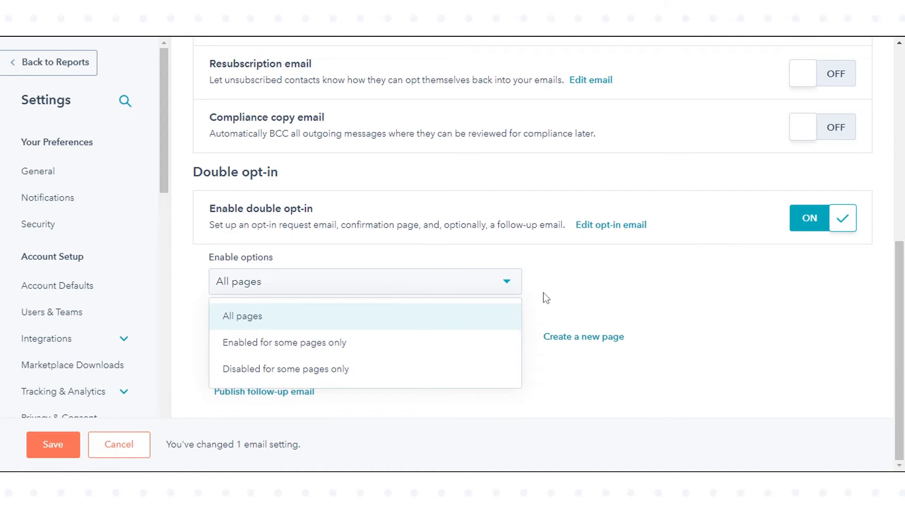
mouse_move(572, 286)
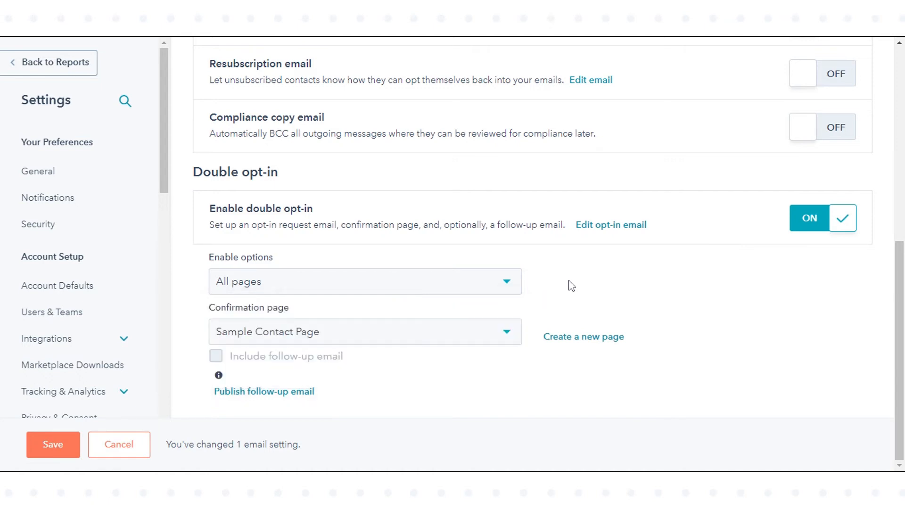
- List the pages available as the double opt-in confirmation page
left_click(365, 330)
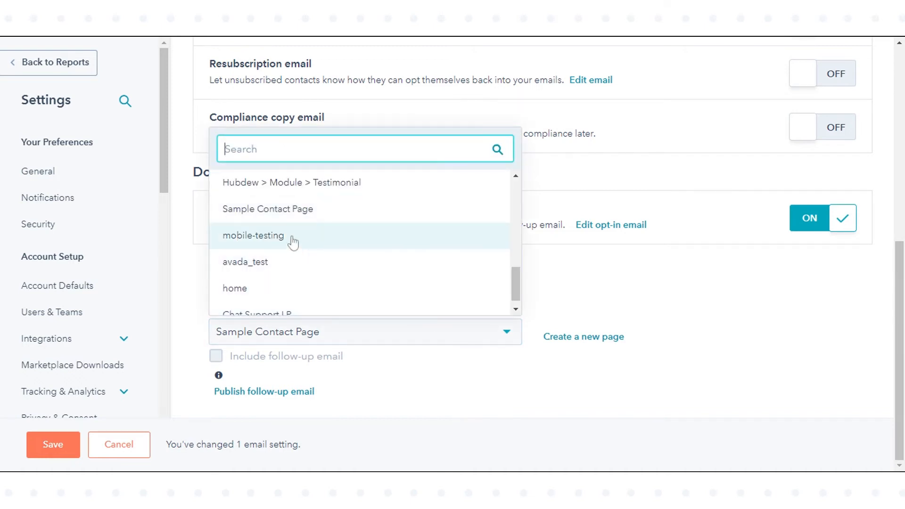
mouse_move(267, 209)
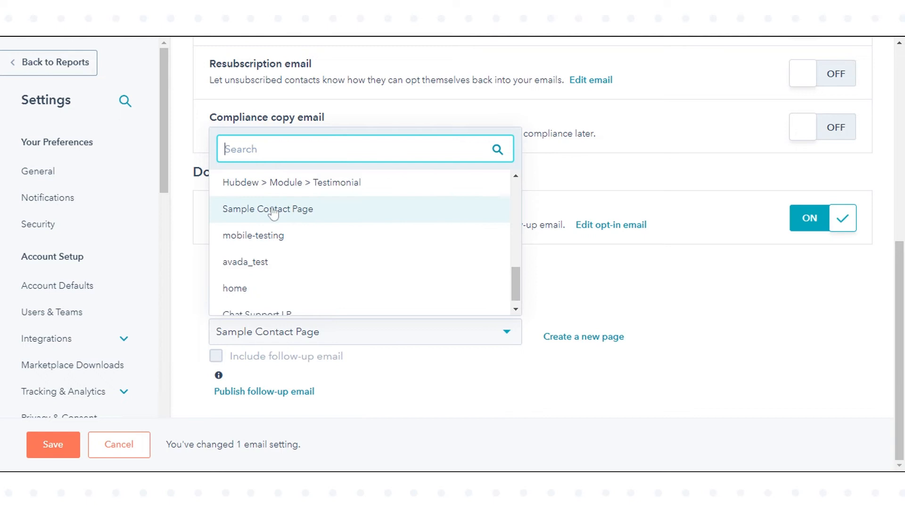
mouse_move(271, 236)
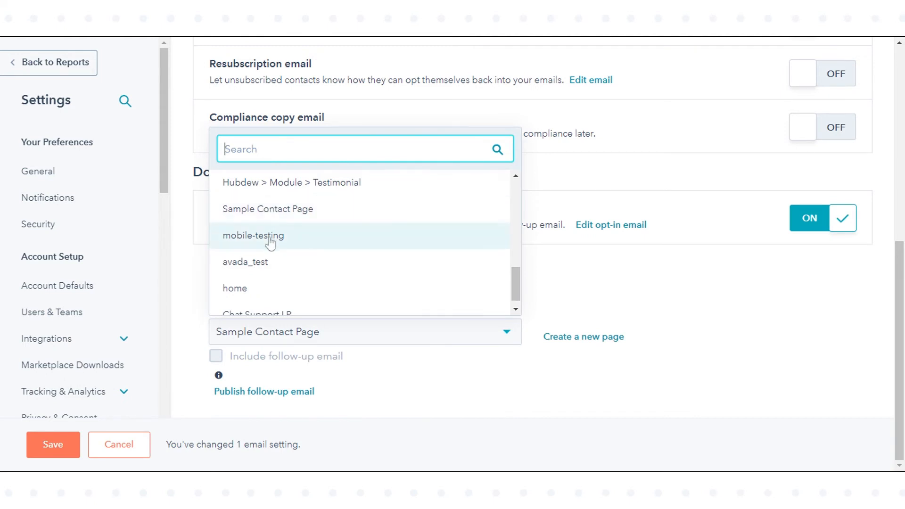
mouse_move(266, 284)
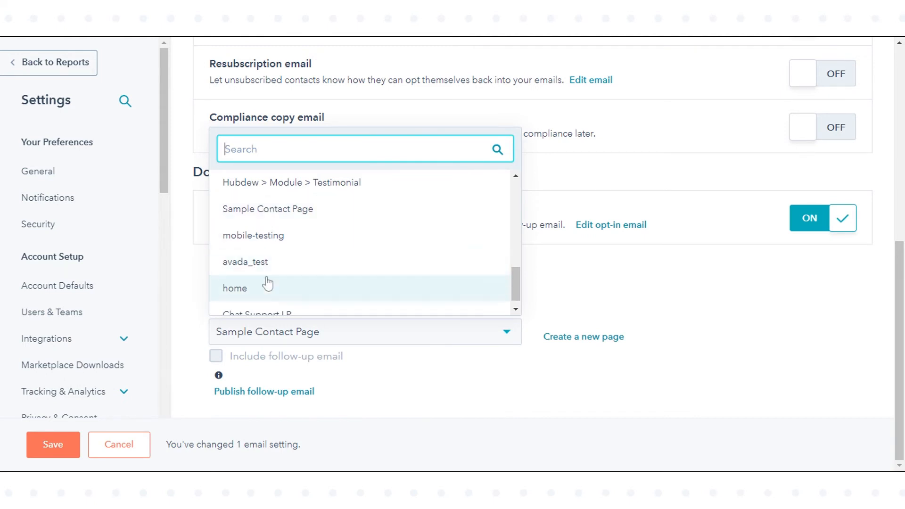